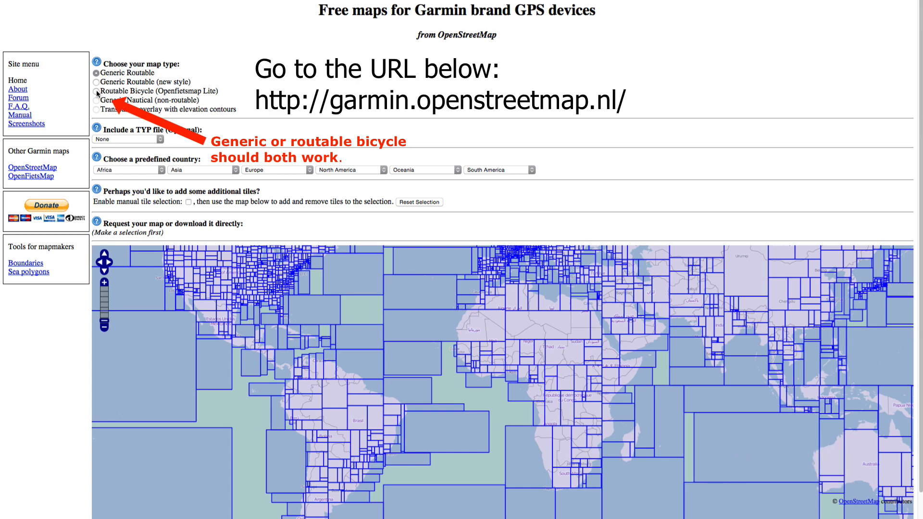
Step: Choose the Routable Bicycle (Openfietsmap Lite) map and the California region under North America
left_click(96, 91)
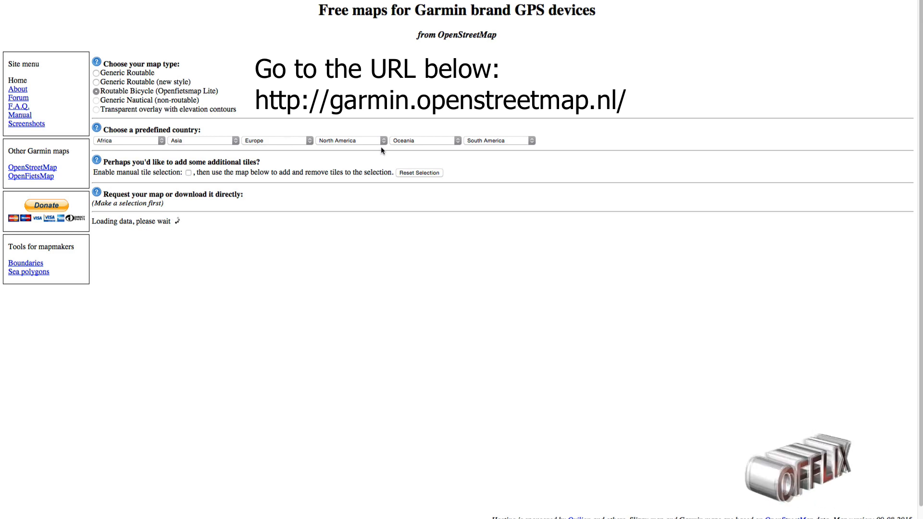
left_click(350, 141)
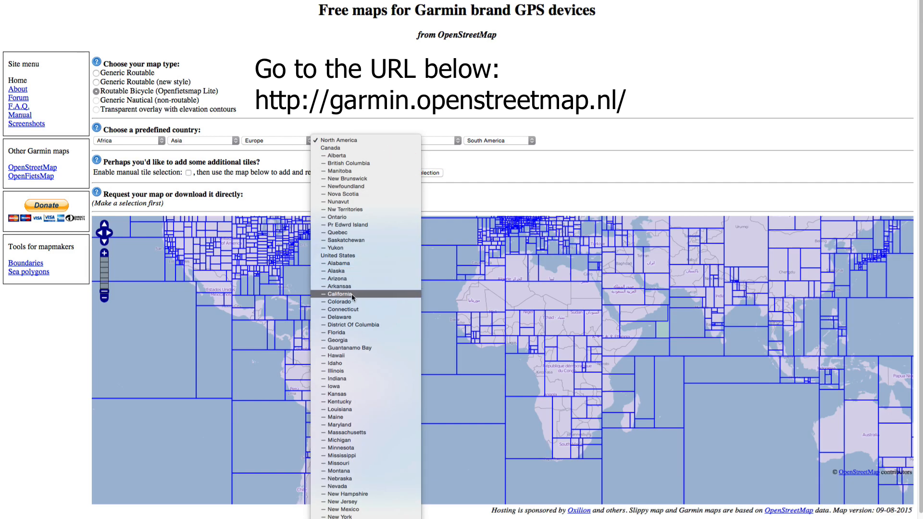
left_click(340, 294)
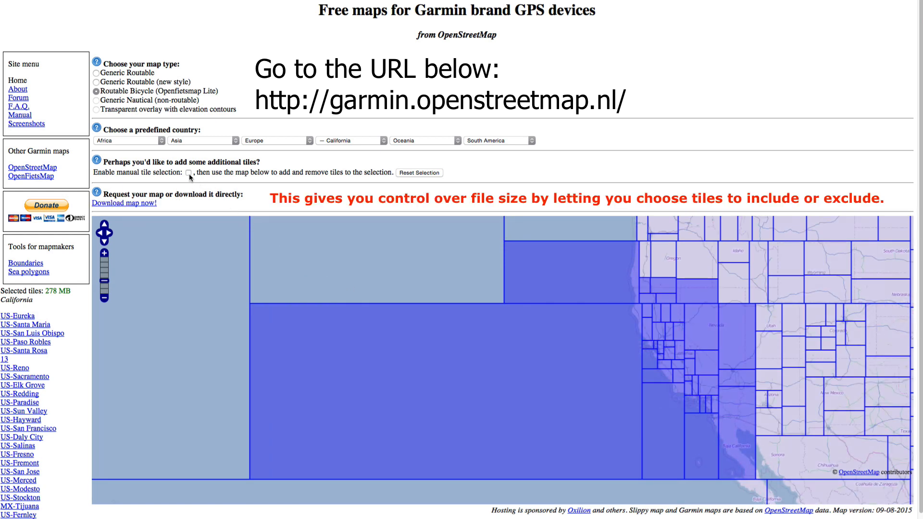
Step: Enable manual tile selection and deselect tiles until only Long Beach and Los Angeles (29 MB) remain
left_click(188, 173)
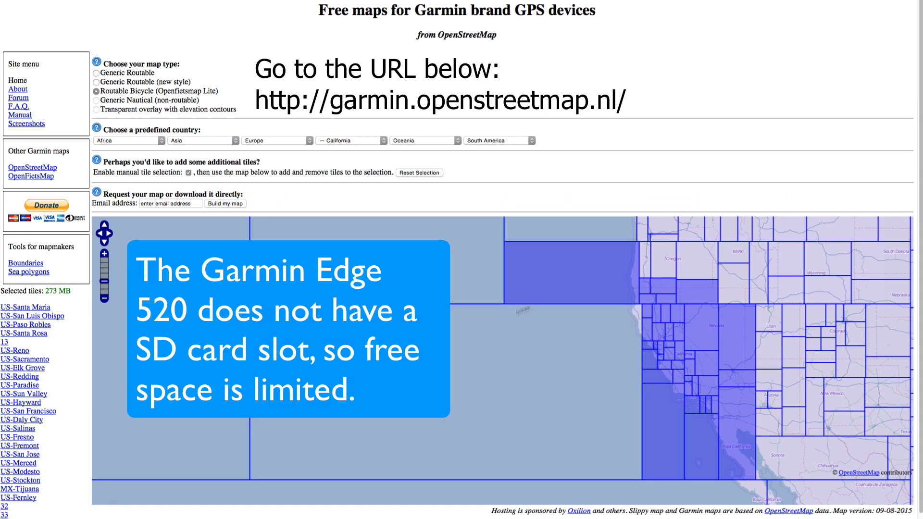
left_click(699, 437)
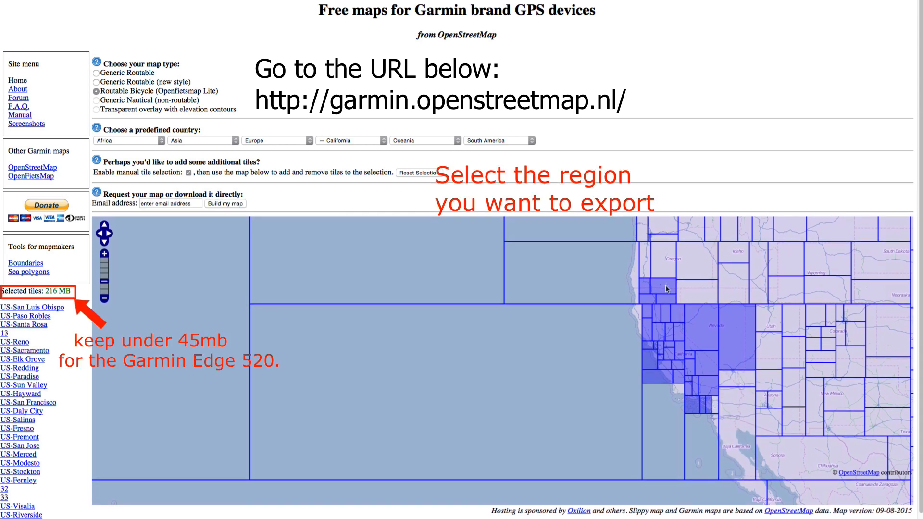
left_click(666, 289)
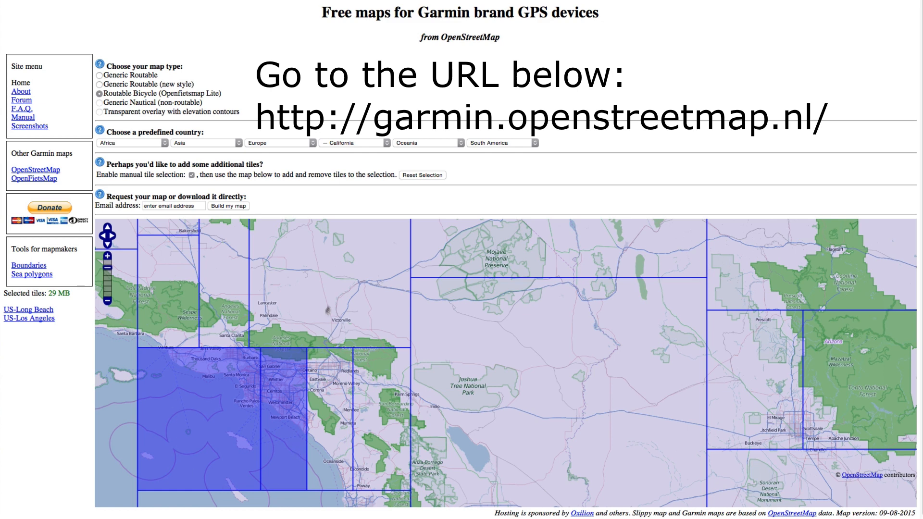
left_click(173, 206)
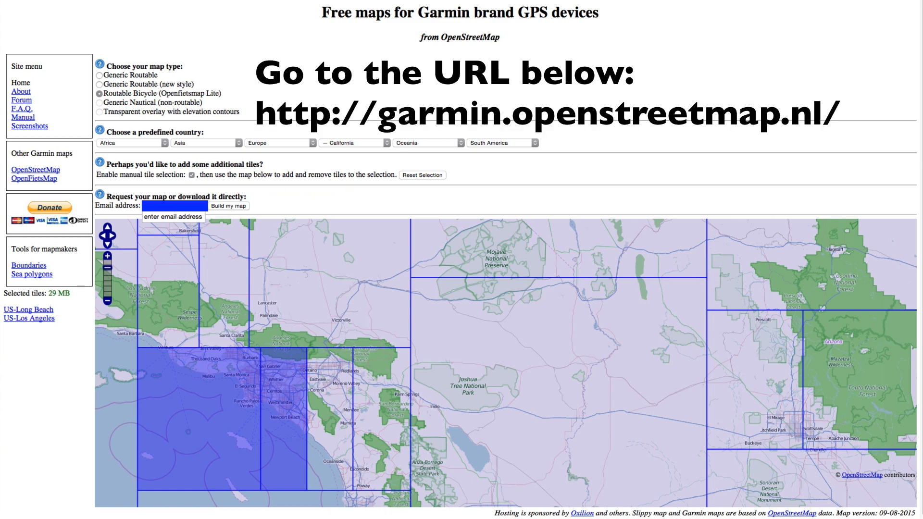
Step: Enter the email address and request 'Build my map' for the selected tiles
left_click(171, 206)
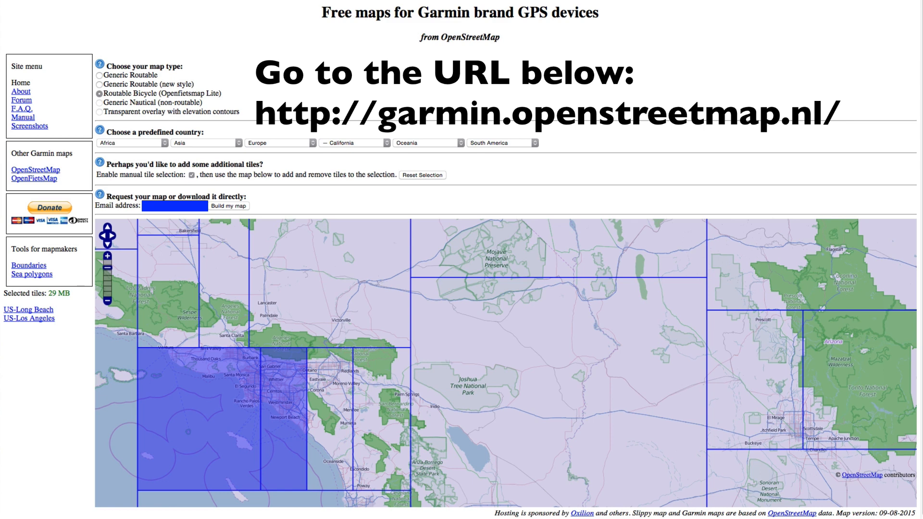
mouse_move(233, 210)
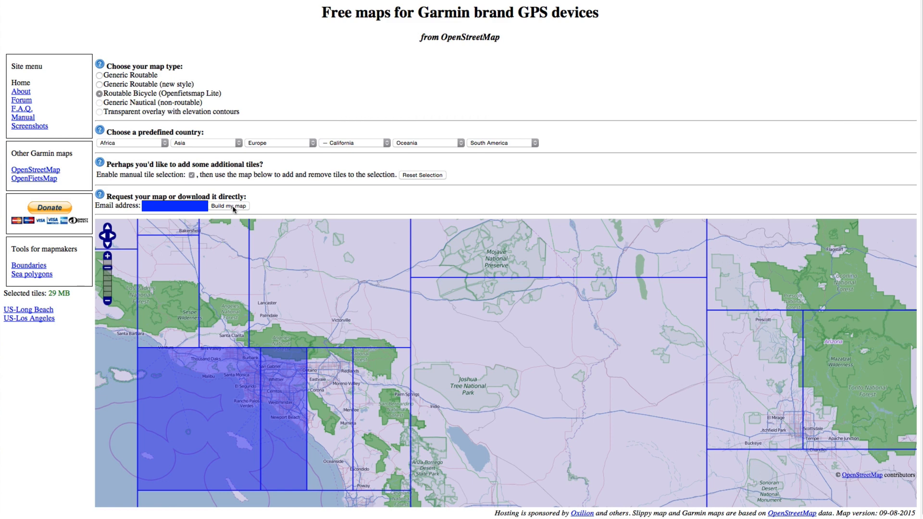
left_click(229, 206)
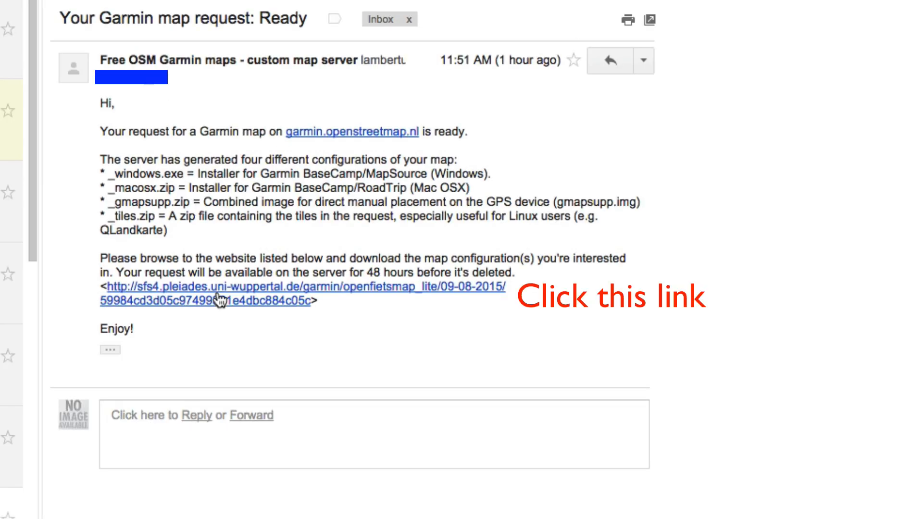
mouse_move(456, 304)
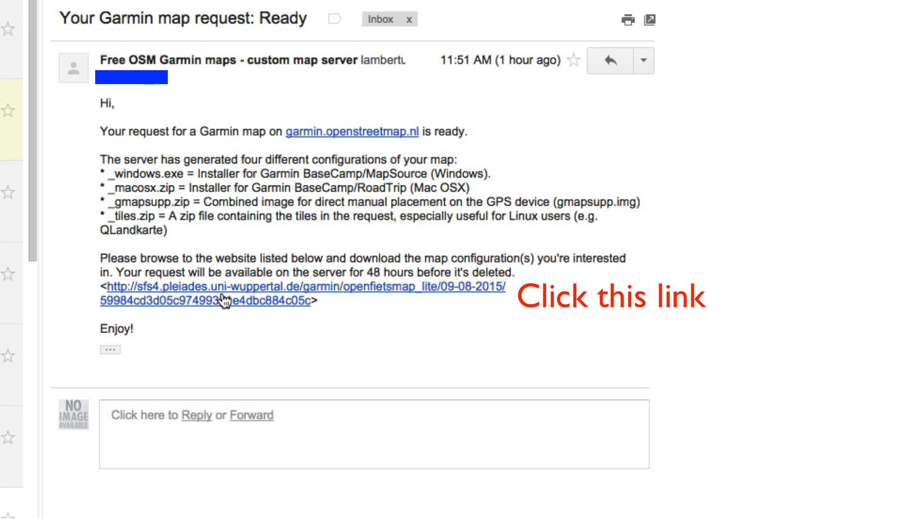
Step: Follow the sfs4.pleiades.uni-wuppertal.de link in the 'Your Garmin map request: Ready' email
left_click(223, 301)
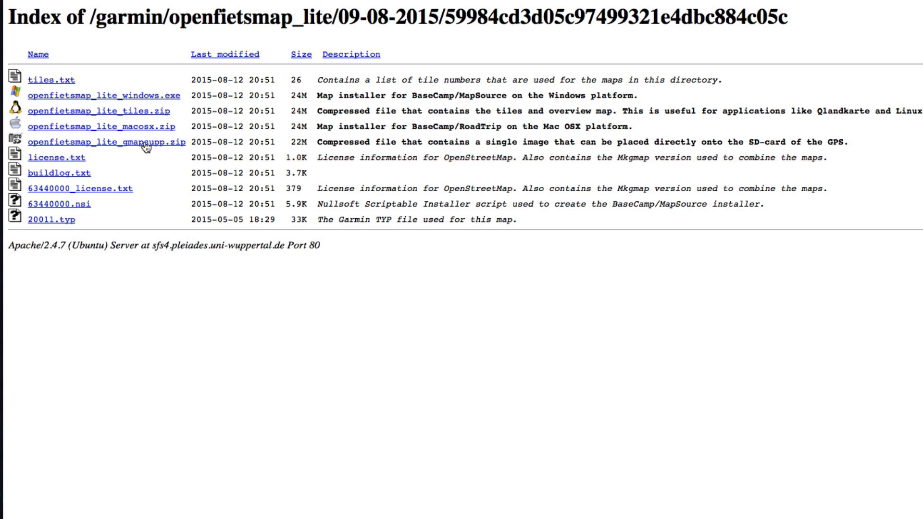
Step: Download openfietsmap_lite_gmapsupp.zip from the Apache directory index
left_click(103, 142)
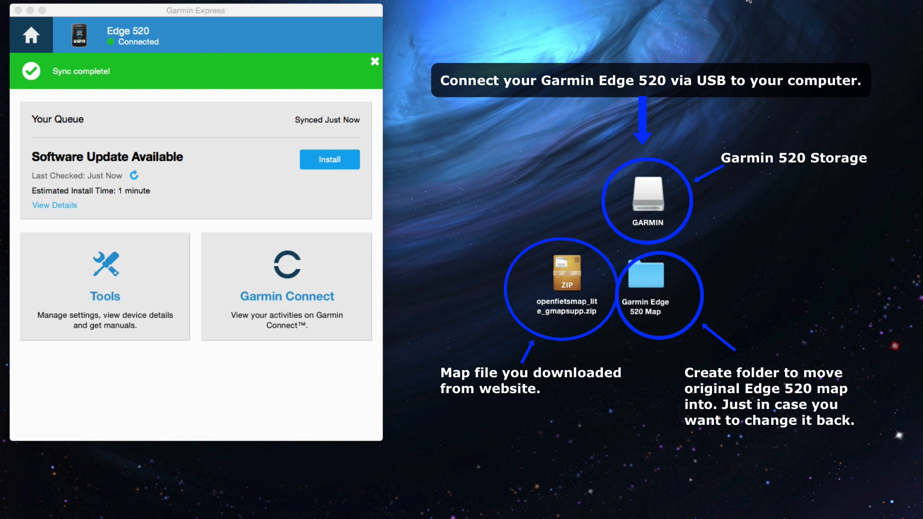
mouse_move(664, 45)
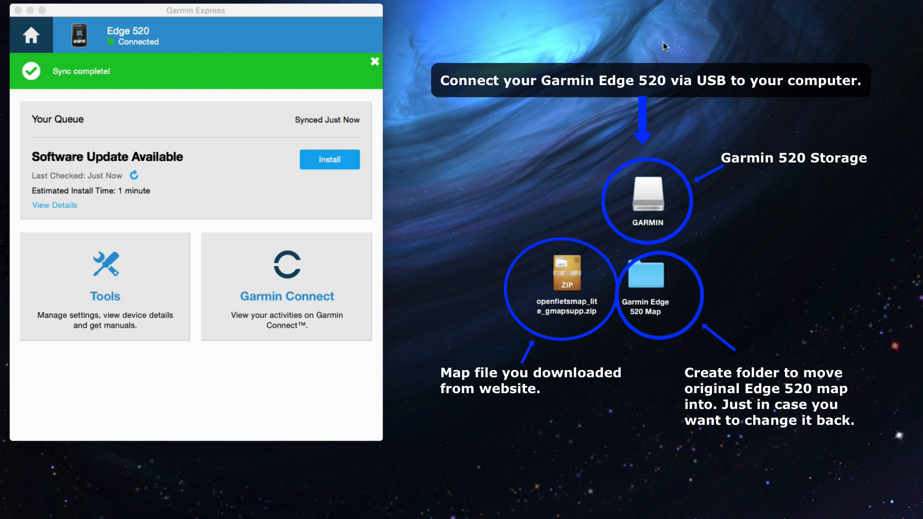
mouse_move(699, 144)
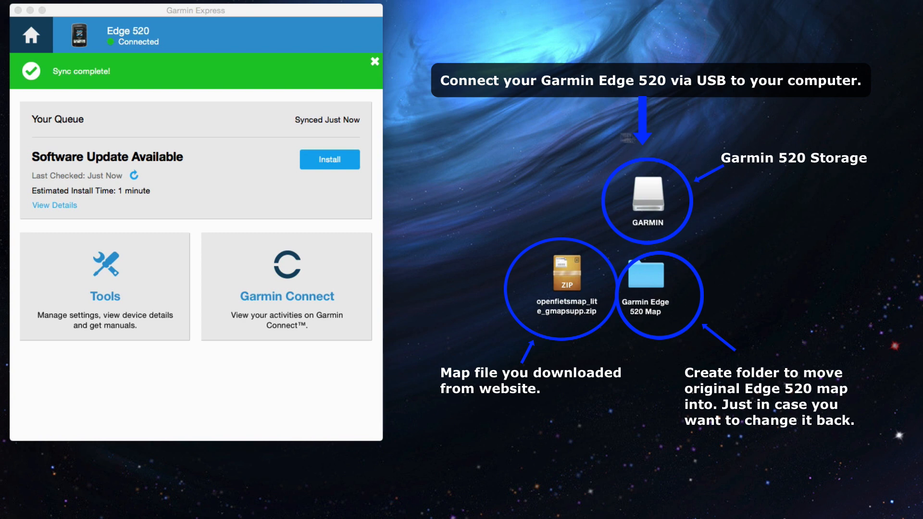
Step: Open the GARMIN drive on the desktop to show the Edge 520's files in Finder
left_click(648, 198)
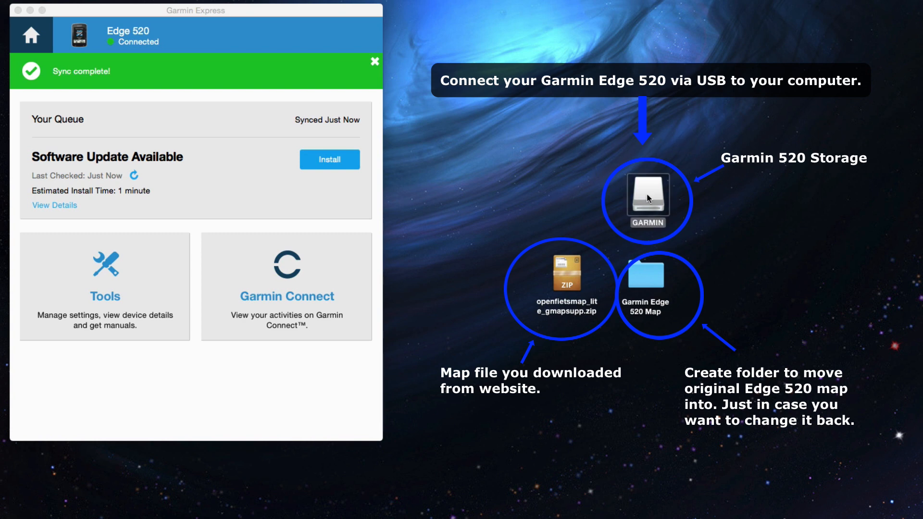
double_click(648, 198)
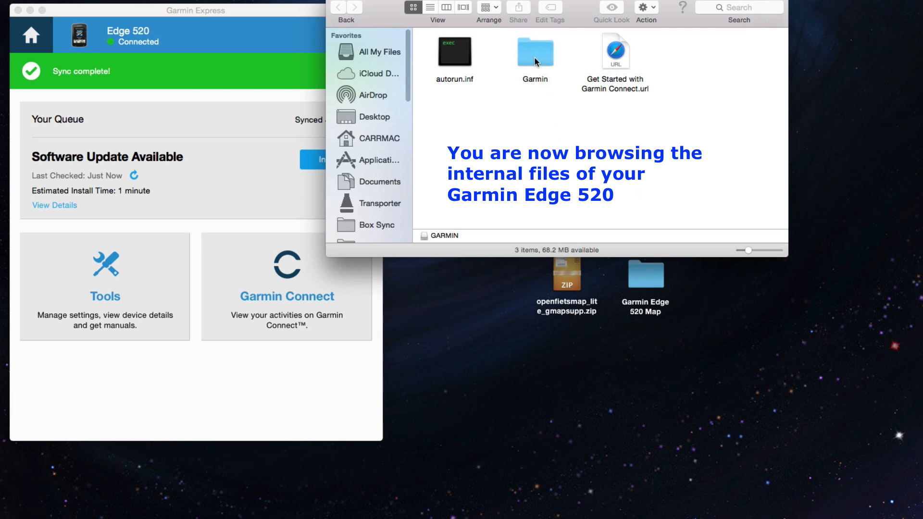
Step: Move the device's original gmapbmap.img to the Trash and empty it, freeing 100.8 MB
left_click(536, 54)
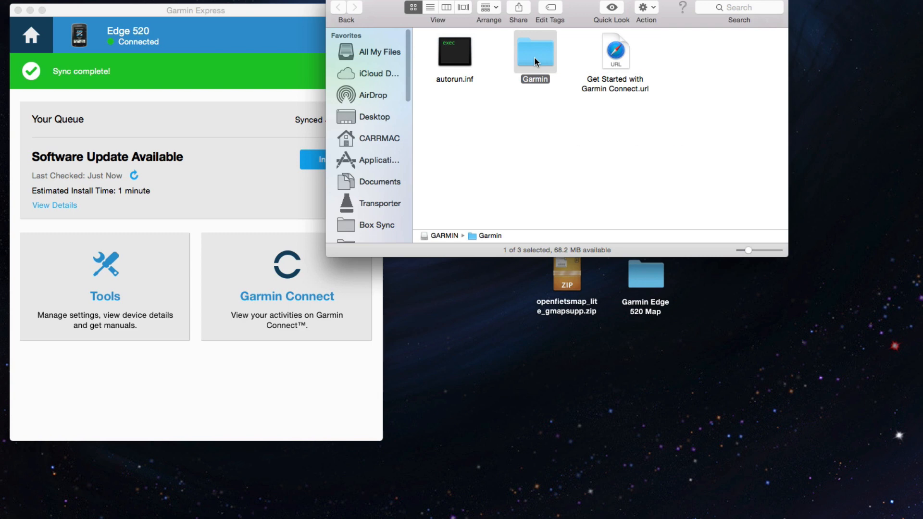
double_click(535, 53)
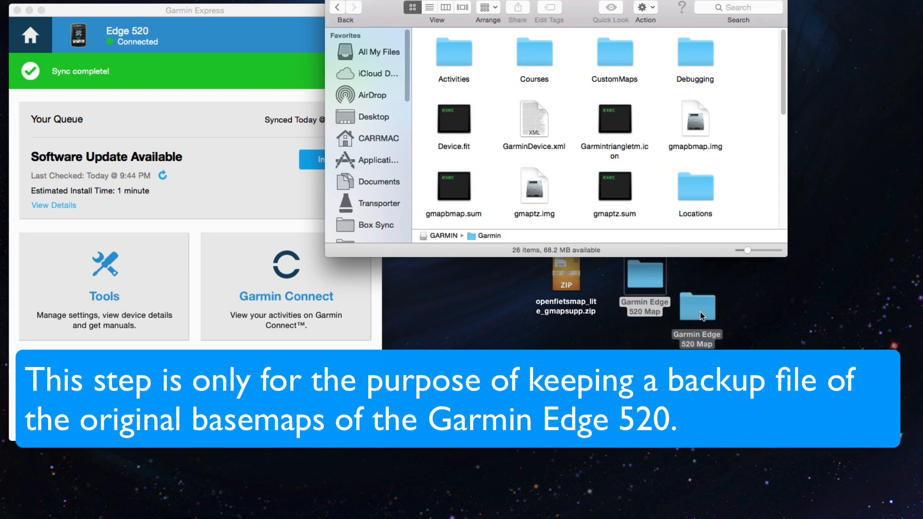
left_click(695, 119)
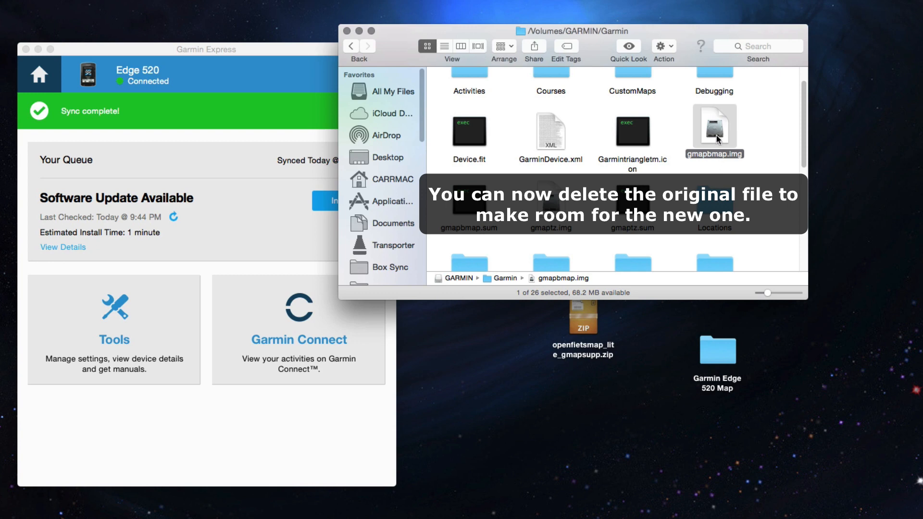
right_click(716, 127)
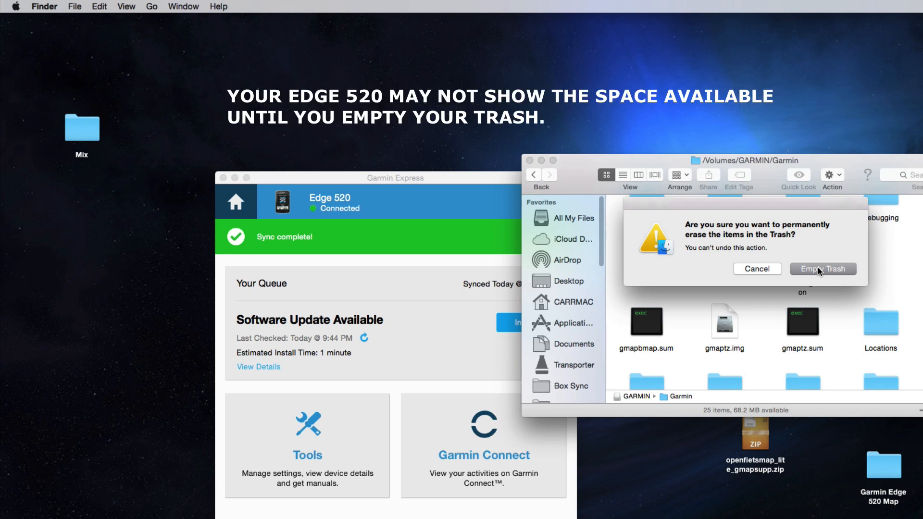
left_click(823, 269)
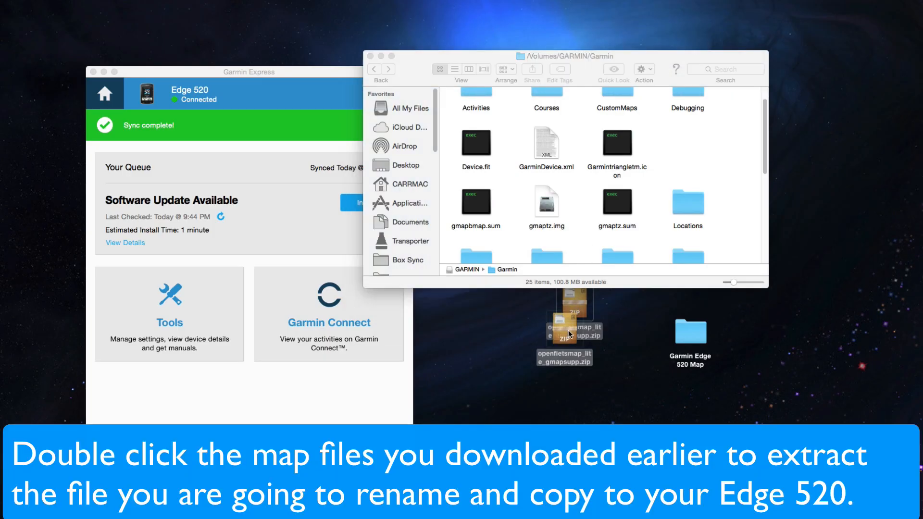
Step: Extract openfietsmap_lite_gmapsupp.zip with The Unarchiver, placing gmapsupp.img on the desktop
double_click(564, 330)
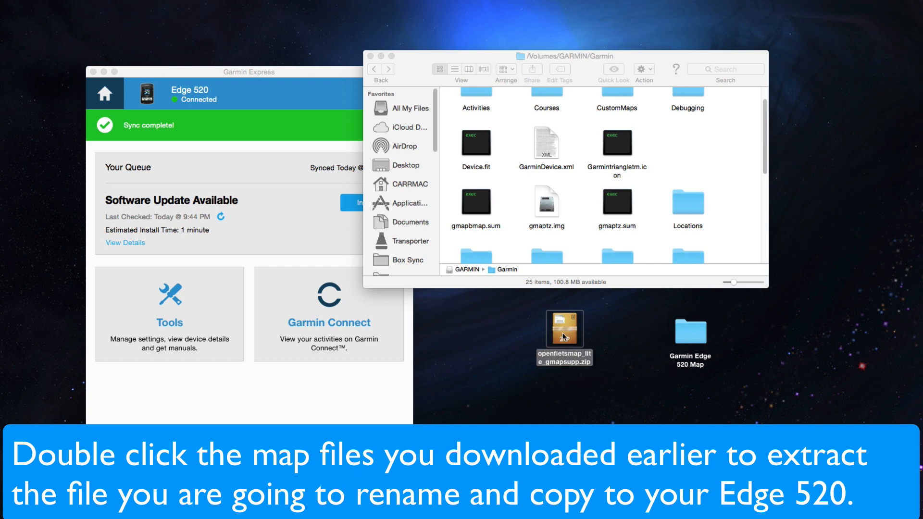
double_click(564, 330)
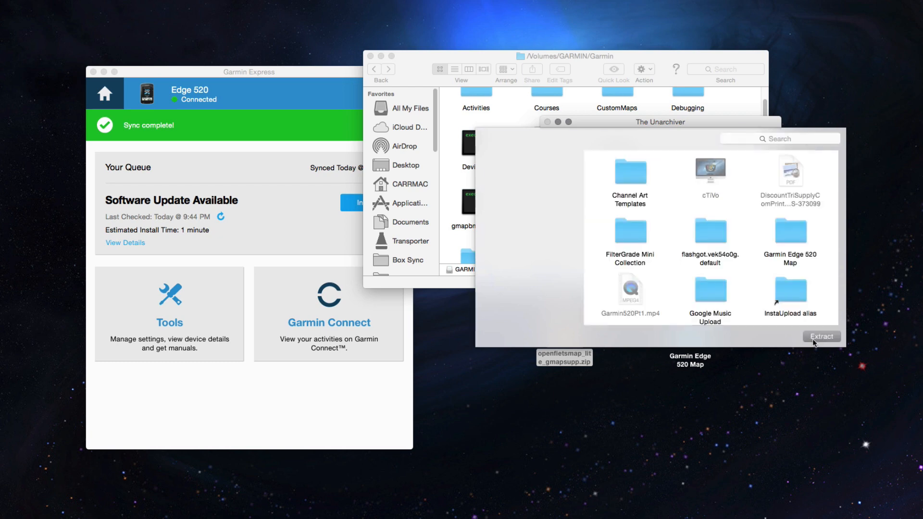
left_click(822, 336)
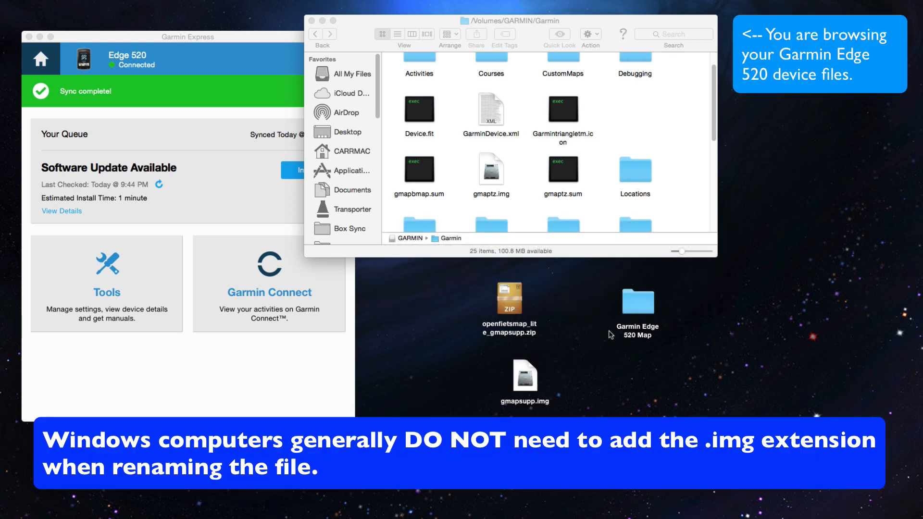
Step: Rename the extracted gmapsupp.img to gmapbmap.img via Get Info
double_click(637, 302)
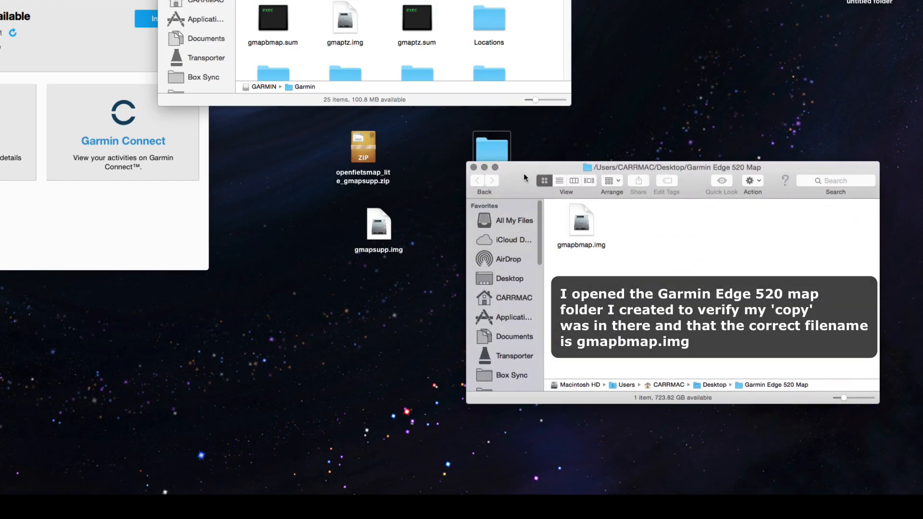
right_click(379, 225)
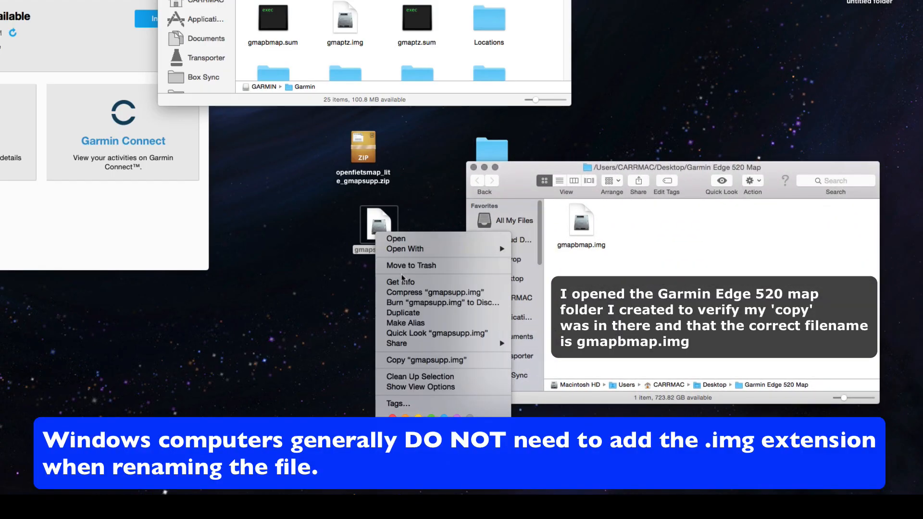
left_click(400, 281)
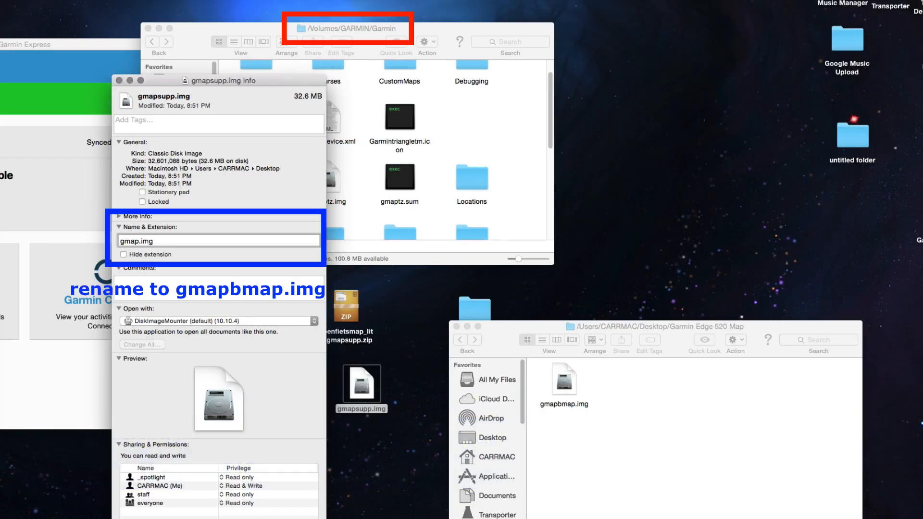
type("gmapbm")
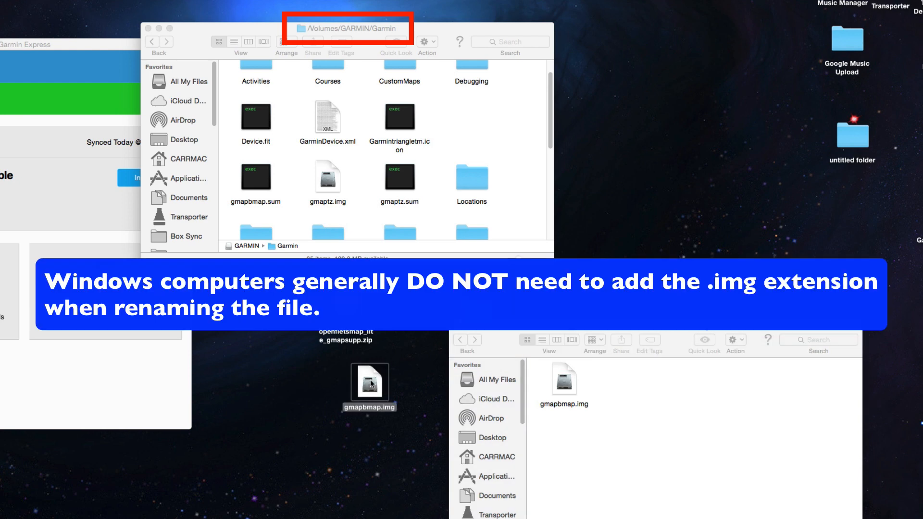
Step: Drag gmapbmap.img into /Volumes/GARMIN/Garmin on the Edge 520
left_click_drag(369, 383, 456, 182)
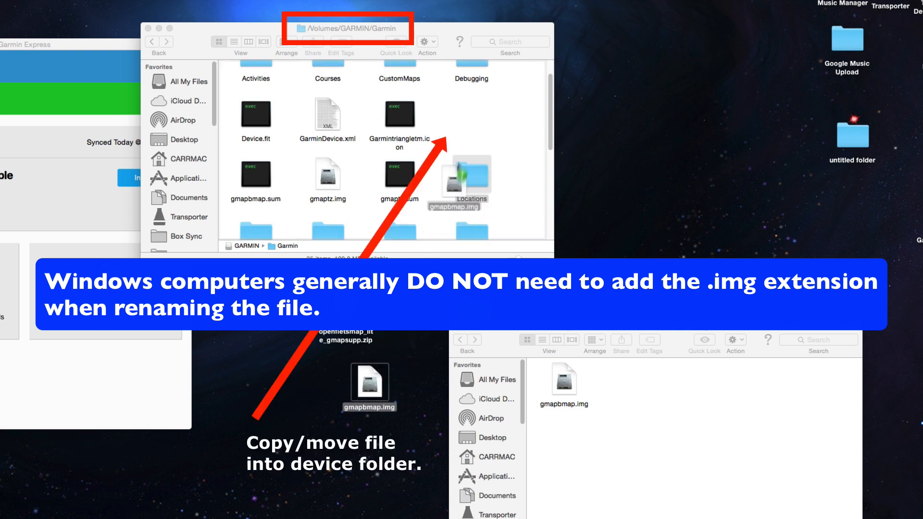